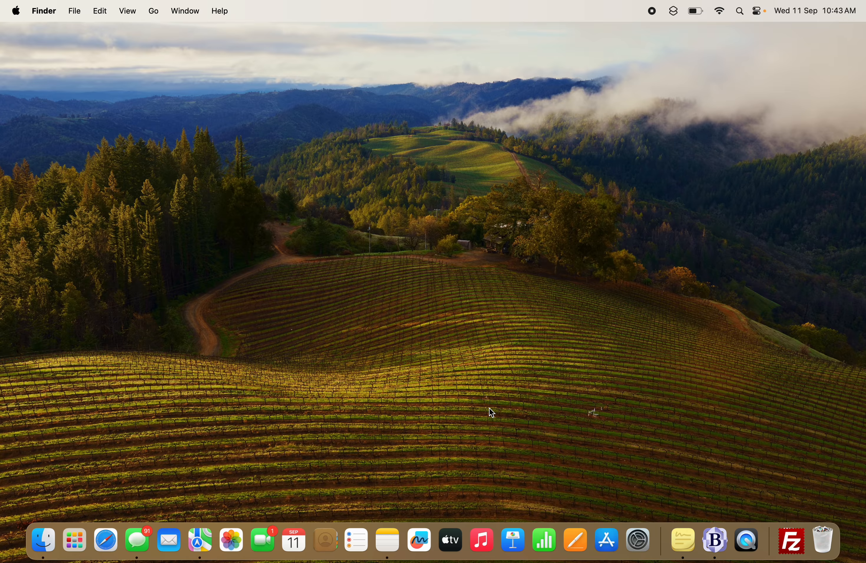
pyautogui.moveTo(636, 540)
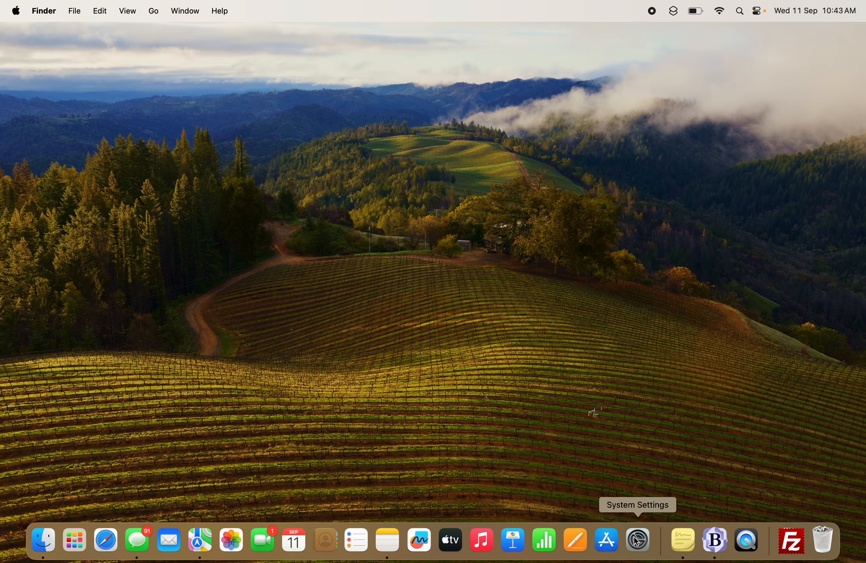
# Launch System Settings from the Dock, landing on the Appearance pane.
pyautogui.click(637, 540)
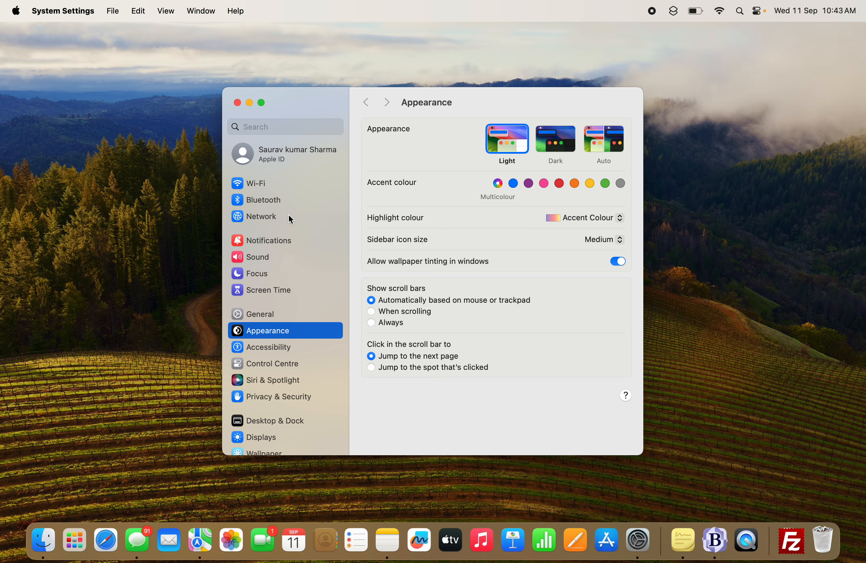
# Search 'battery', go to the Battery pane and bring up its Options sheet.
pyautogui.click(285, 126)
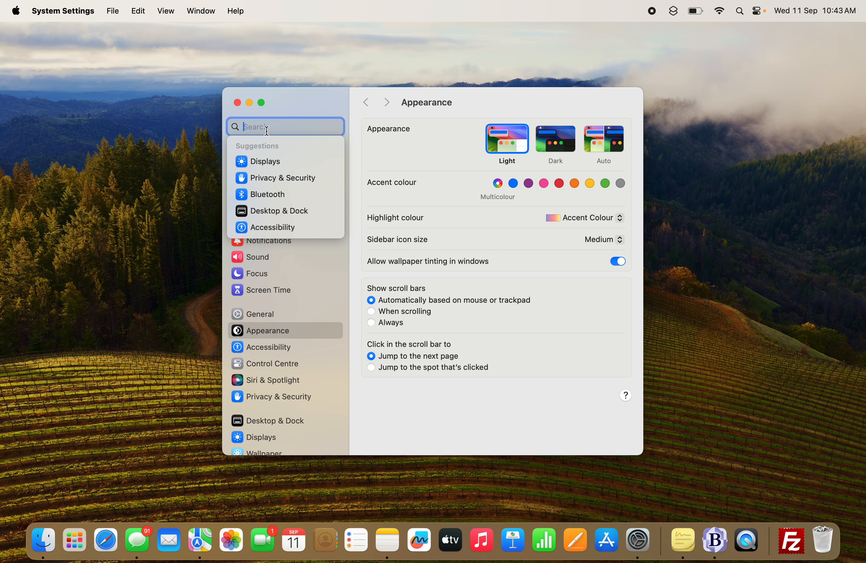
pyautogui.write('battery')
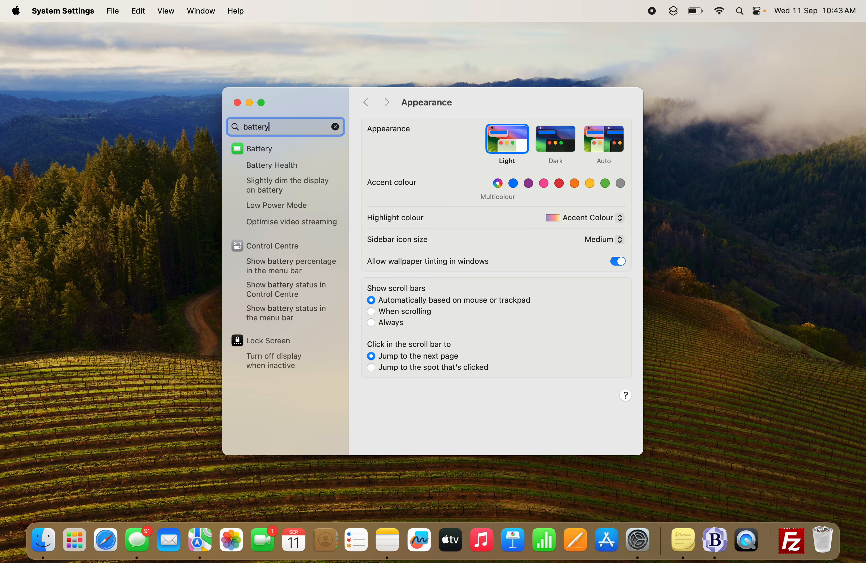
pyautogui.click(259, 147)
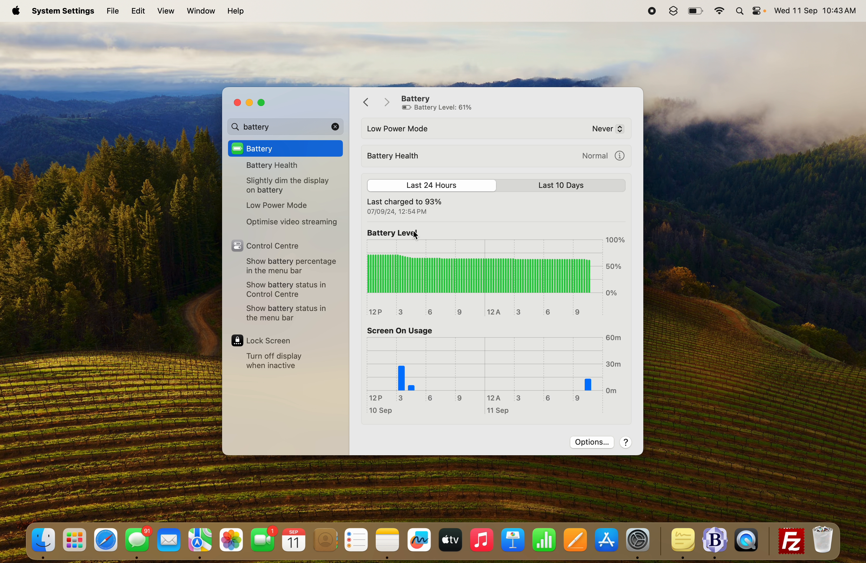
pyautogui.scroll(-3)
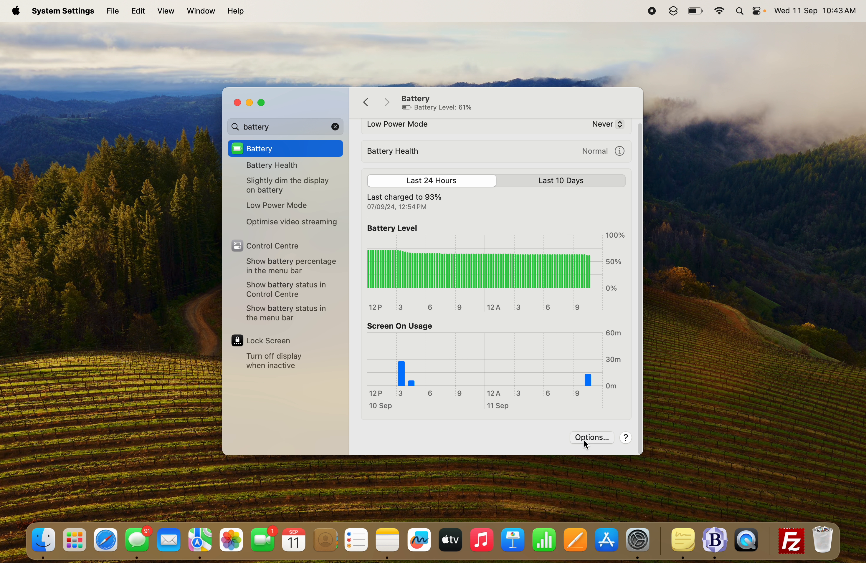
pyautogui.click(591, 437)
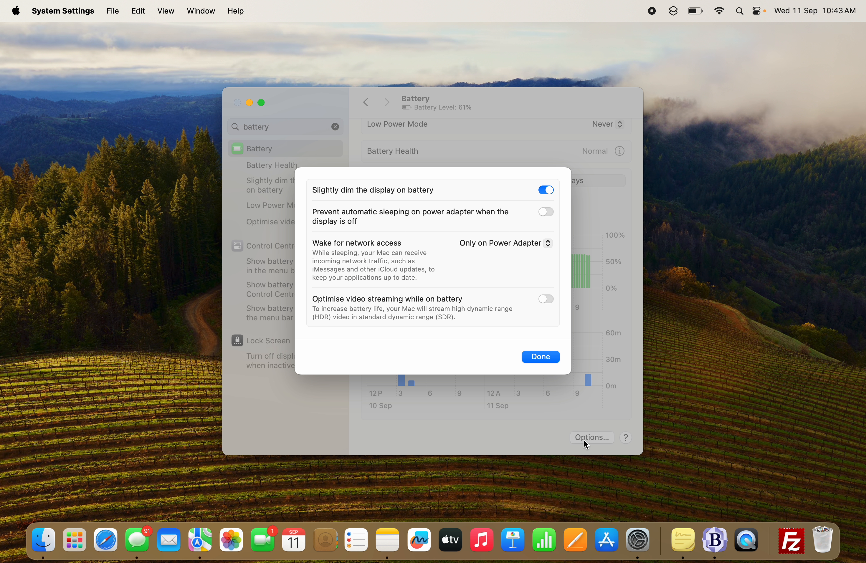
pyautogui.moveTo(340, 253)
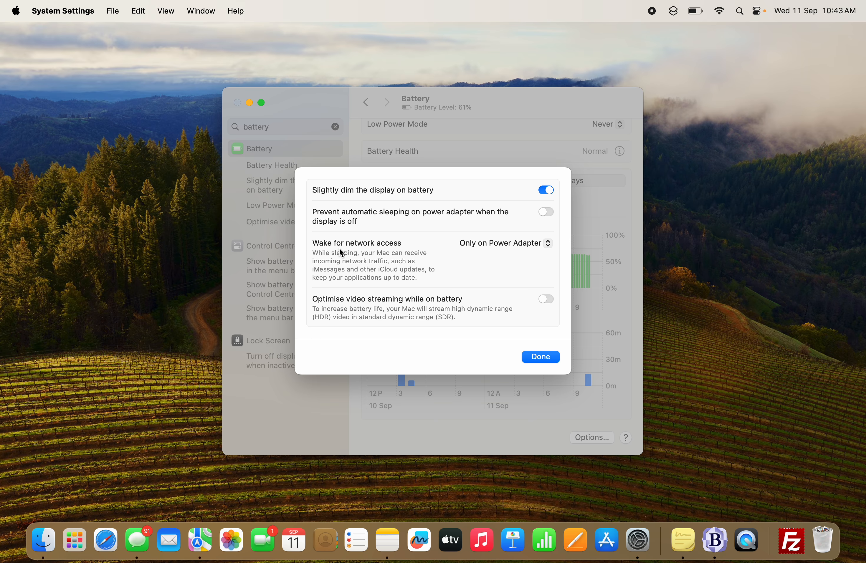
# Set Wake for network access to Never and confirm with Done.
pyautogui.click(503, 243)
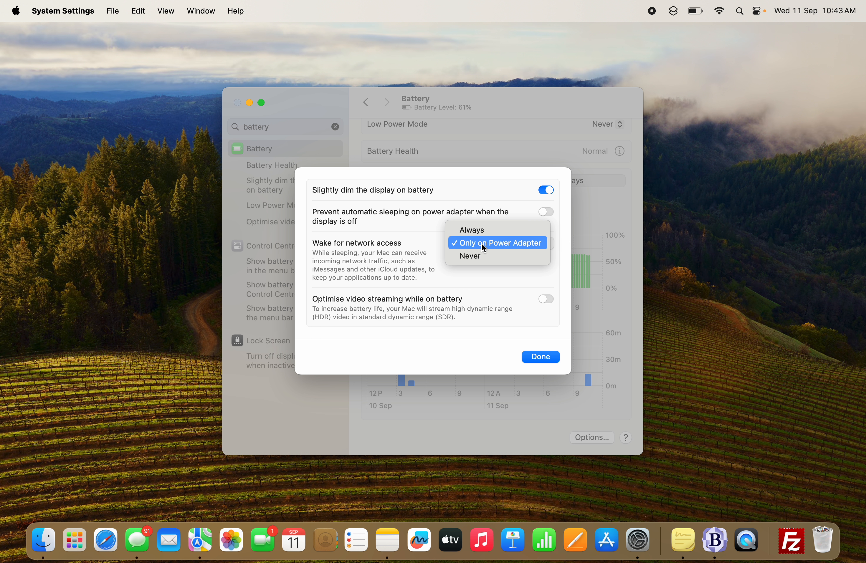
pyautogui.moveTo(481, 256)
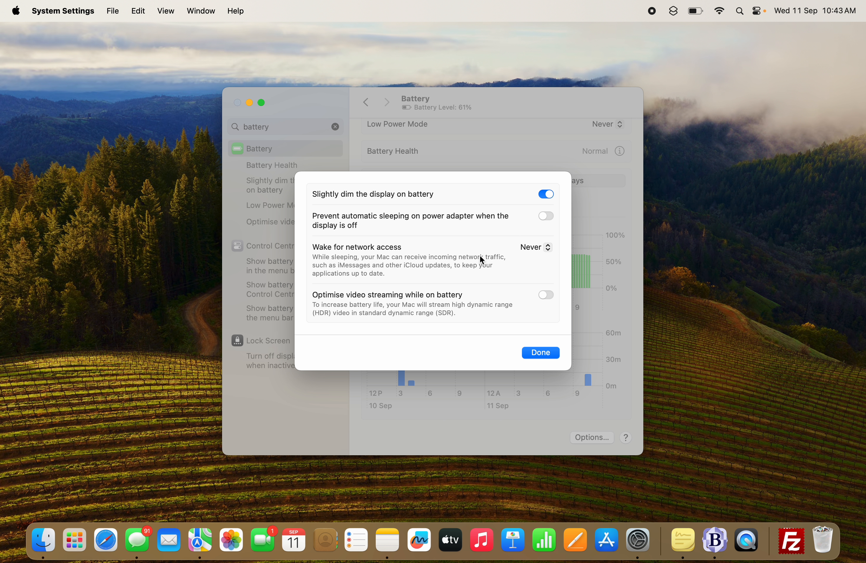
pyautogui.moveTo(431, 317)
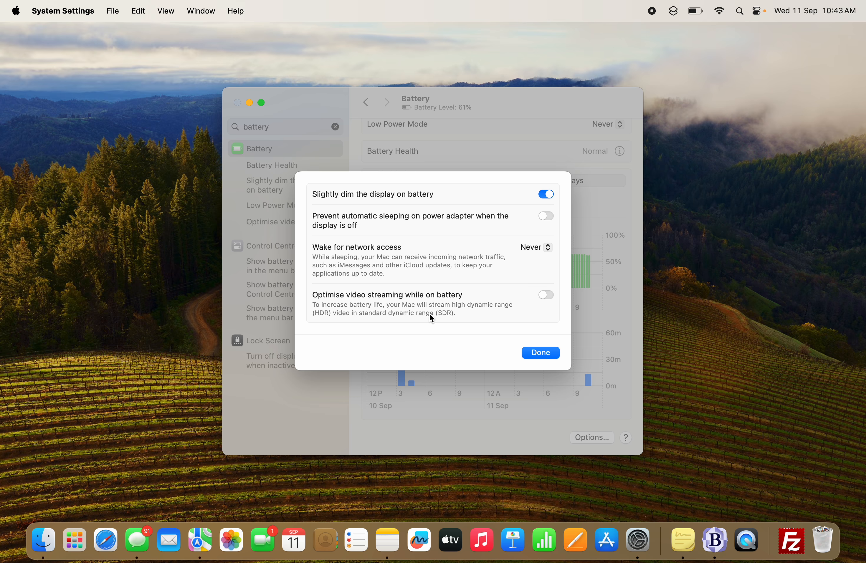
pyautogui.moveTo(516, 341)
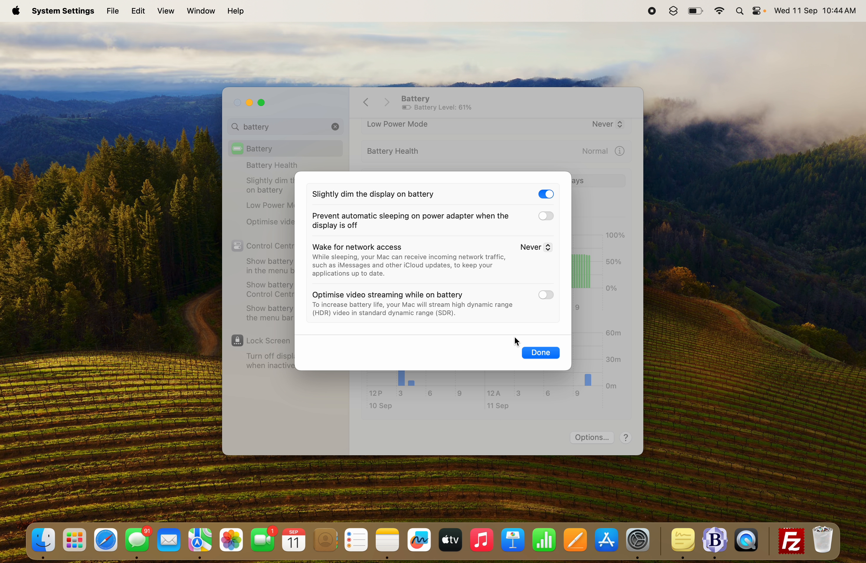
pyautogui.click(540, 352)
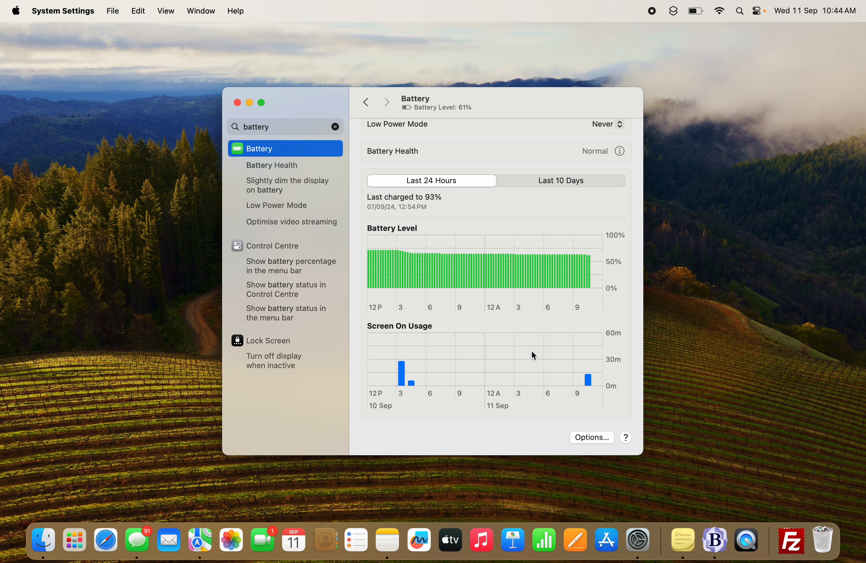
pyautogui.moveTo(654, 14)
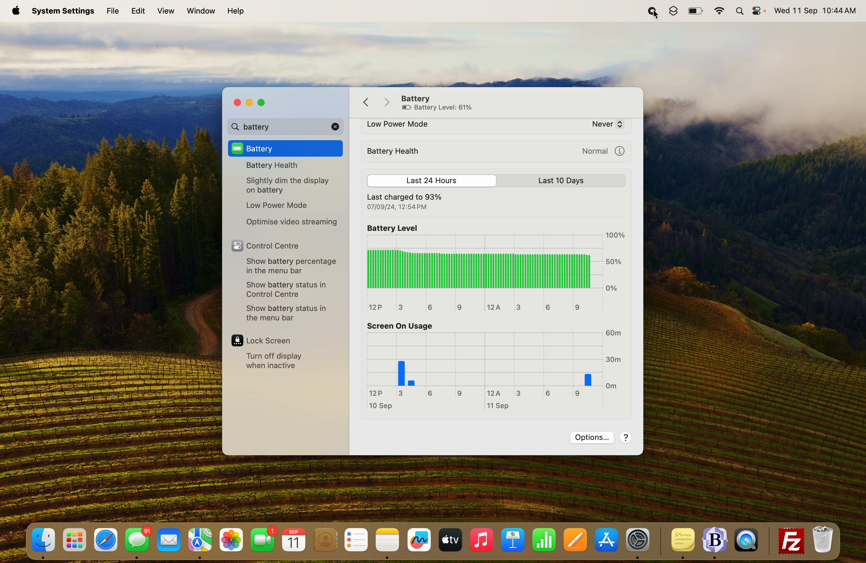